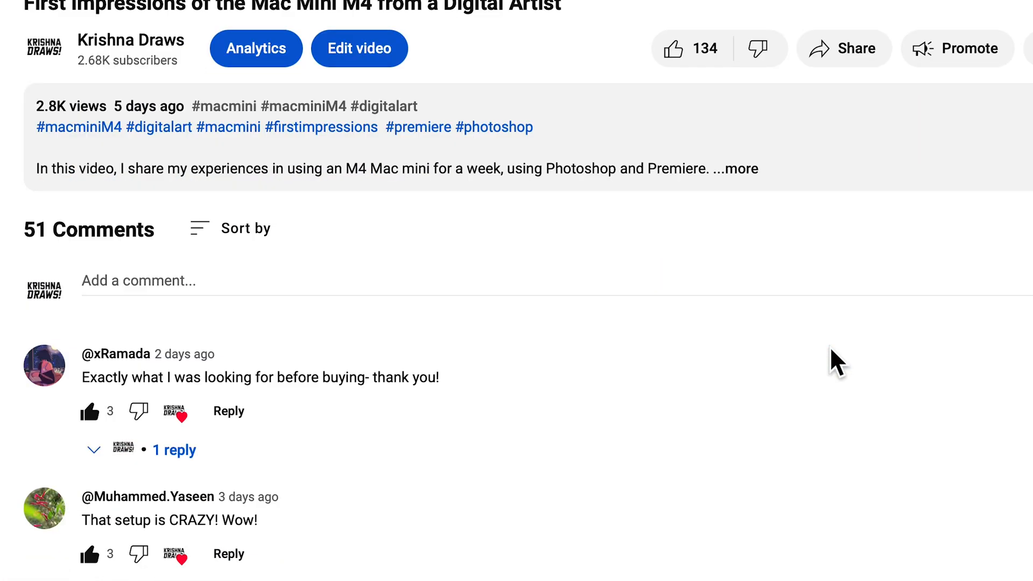
# Browse further down the YouTube comments on the Mac Mini M4 video
pyautogui.scroll(-3)
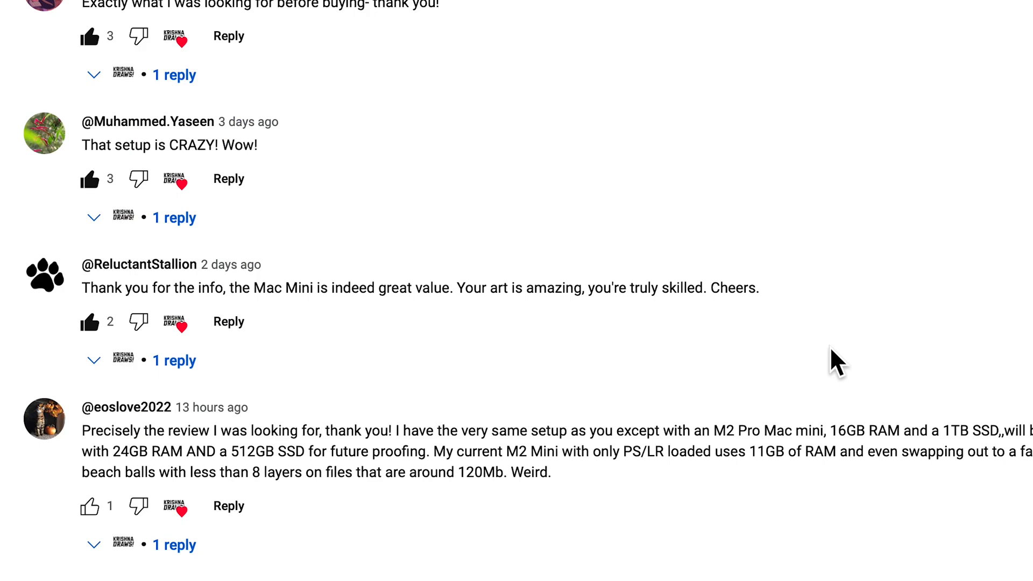
pyautogui.scroll(-3)
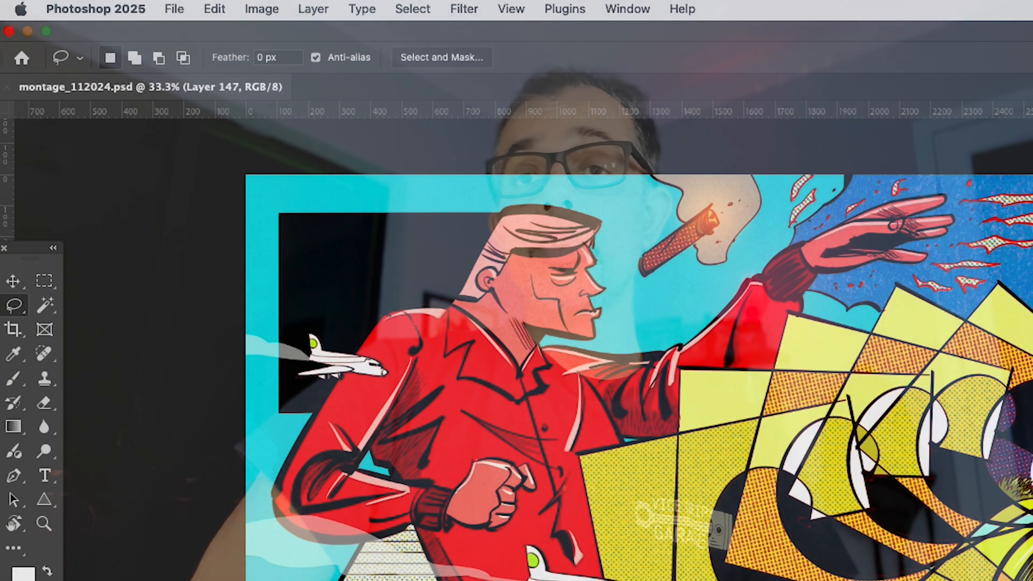
# Show the Scratch Disks preferences listing seven drives with only Scratch Master active
pyautogui.click(96, 9)
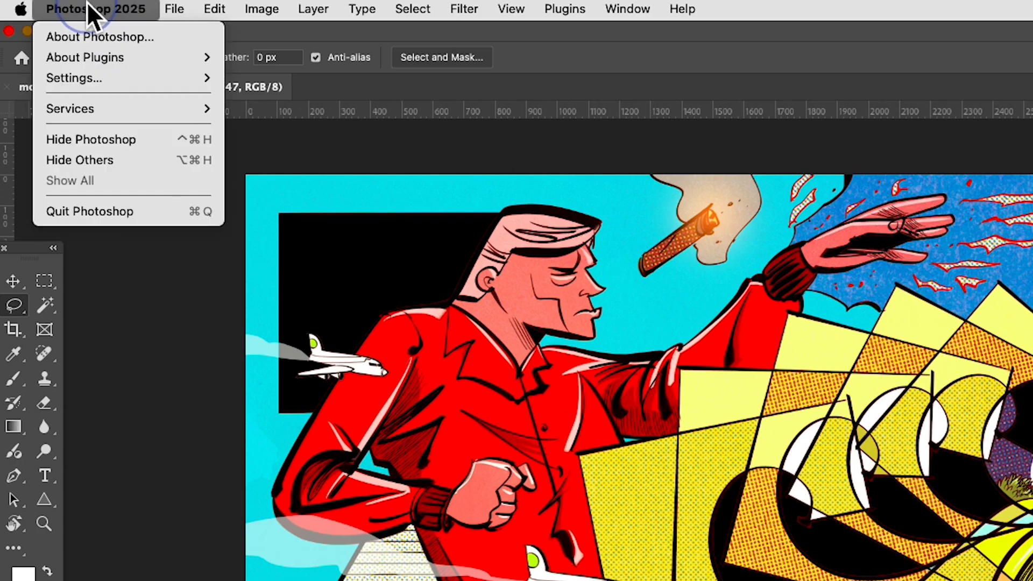
pyautogui.moveTo(75, 77)
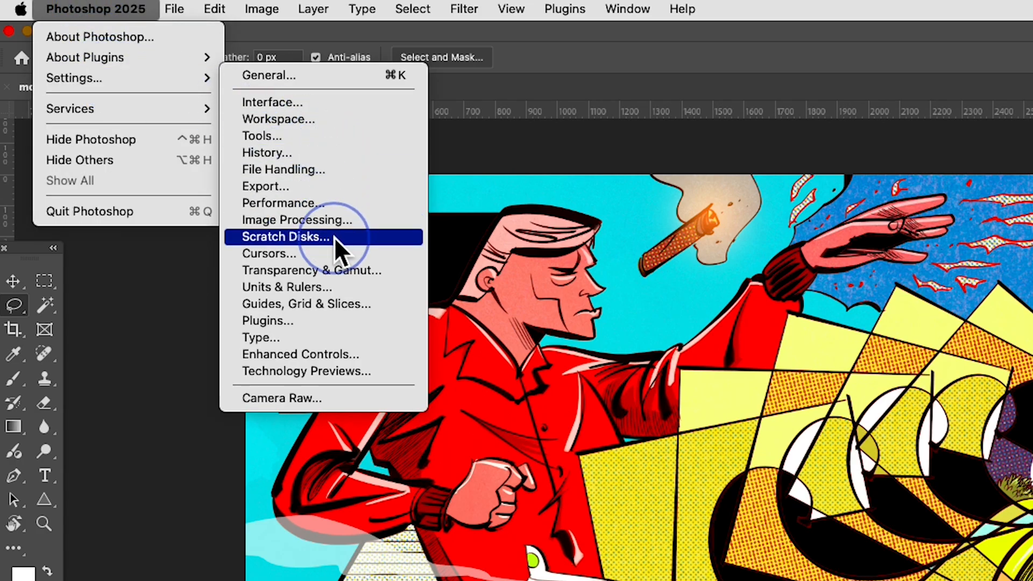
pyautogui.click(285, 237)
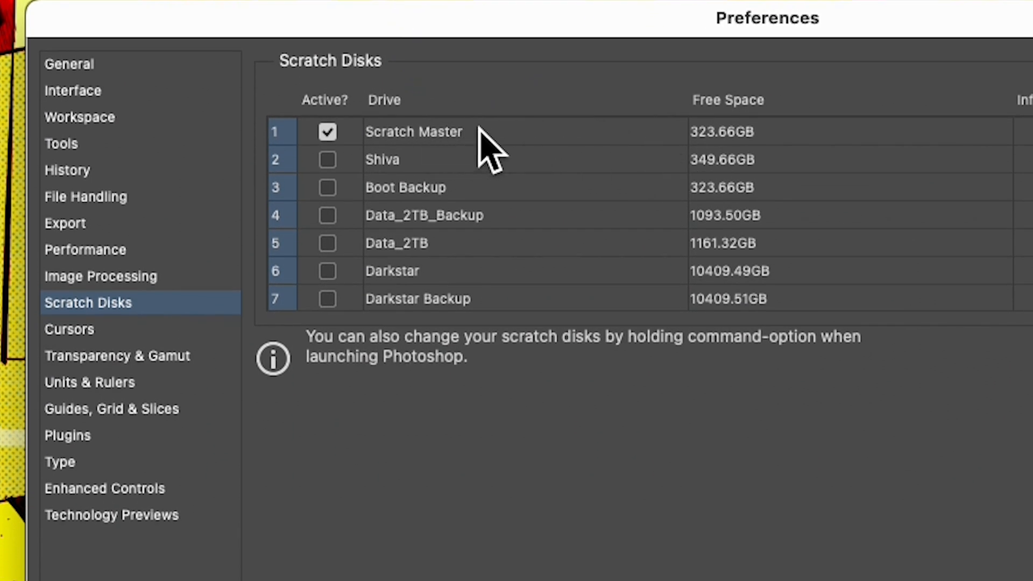
pyautogui.moveTo(451, 177)
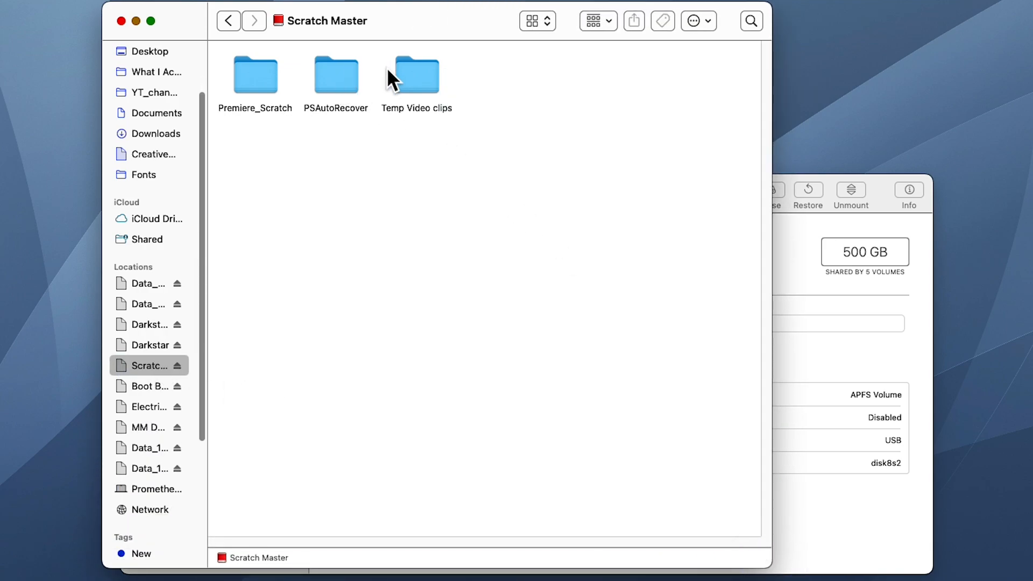
# Select the Temp Video clips and PSAutoRecover folders on the Scratch Master drive
pyautogui.click(417, 72)
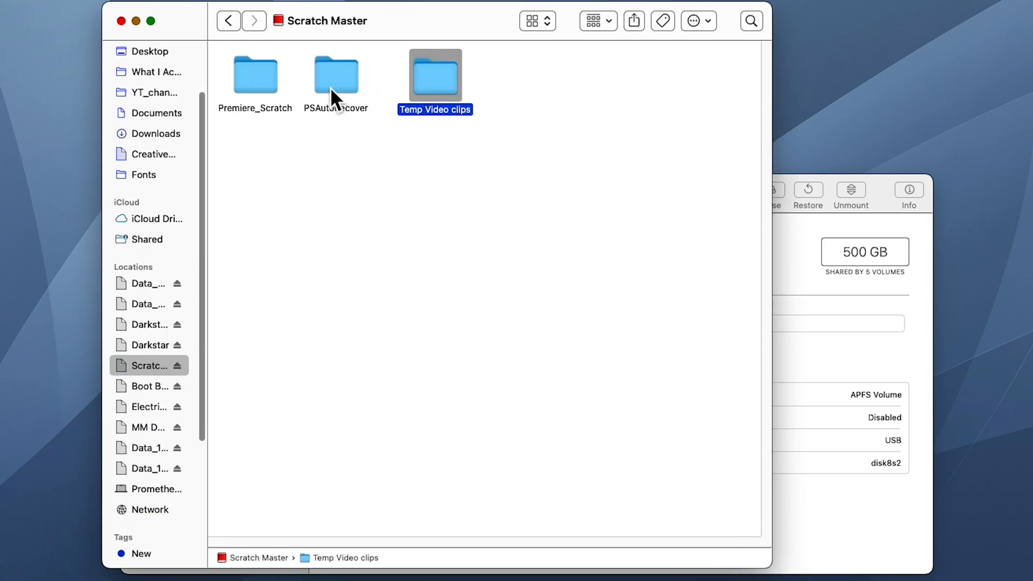
pyautogui.click(255, 74)
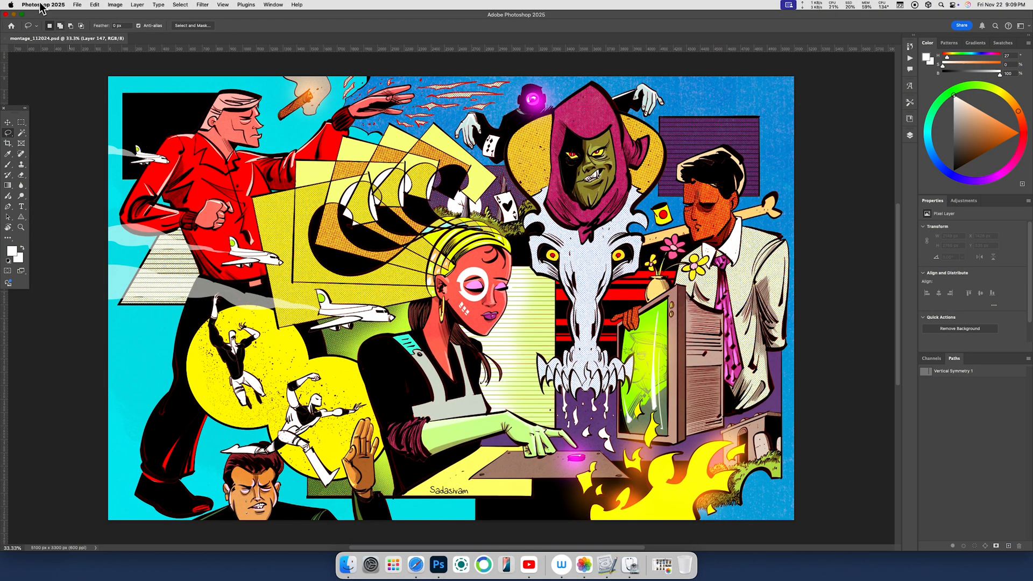
# Reopen the Scratch Disks preferences with Scratch Master still the only active drive
pyautogui.click(43, 4)
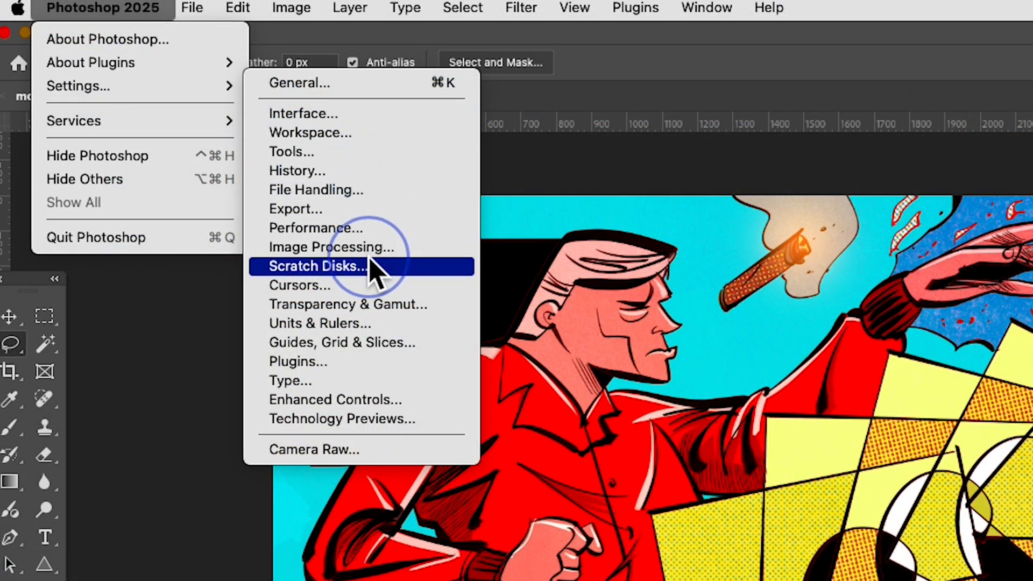
pyautogui.click(317, 266)
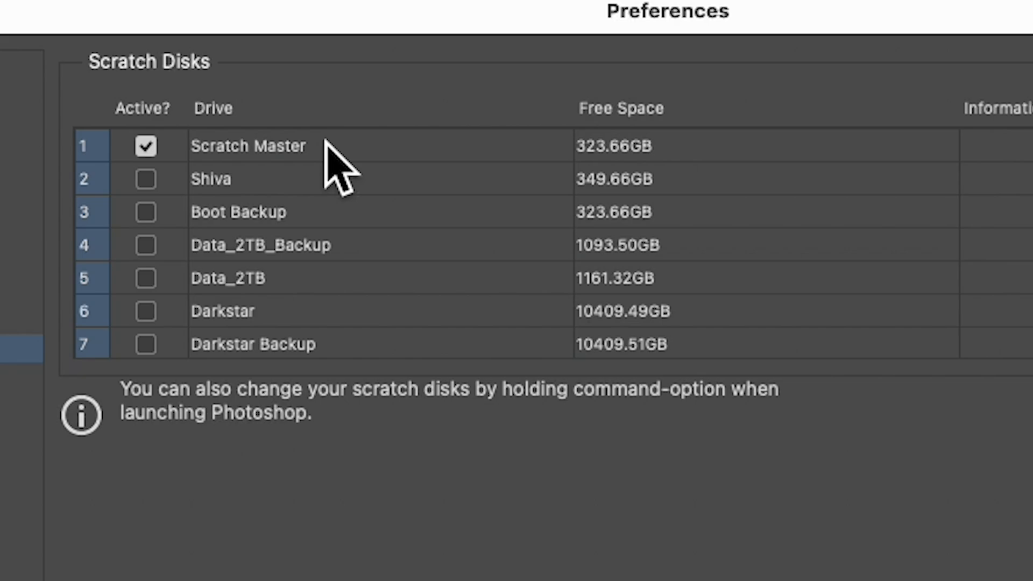
pyautogui.moveTo(211, 244)
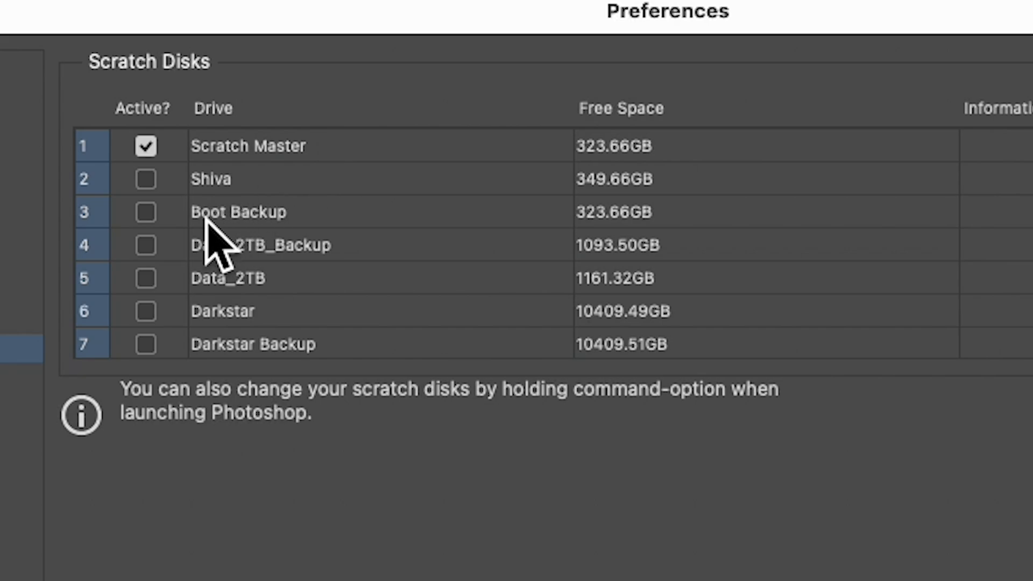